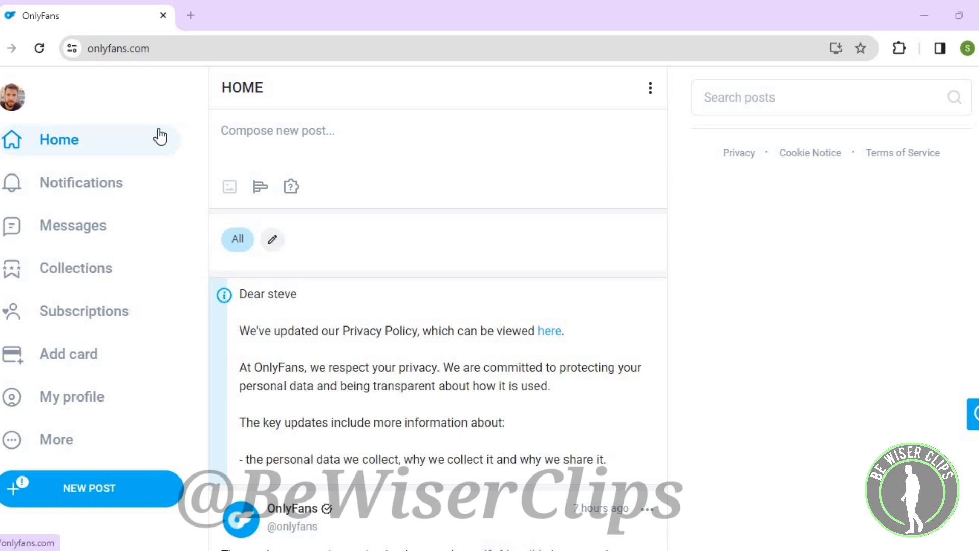
pyautogui.moveTo(19, 99)
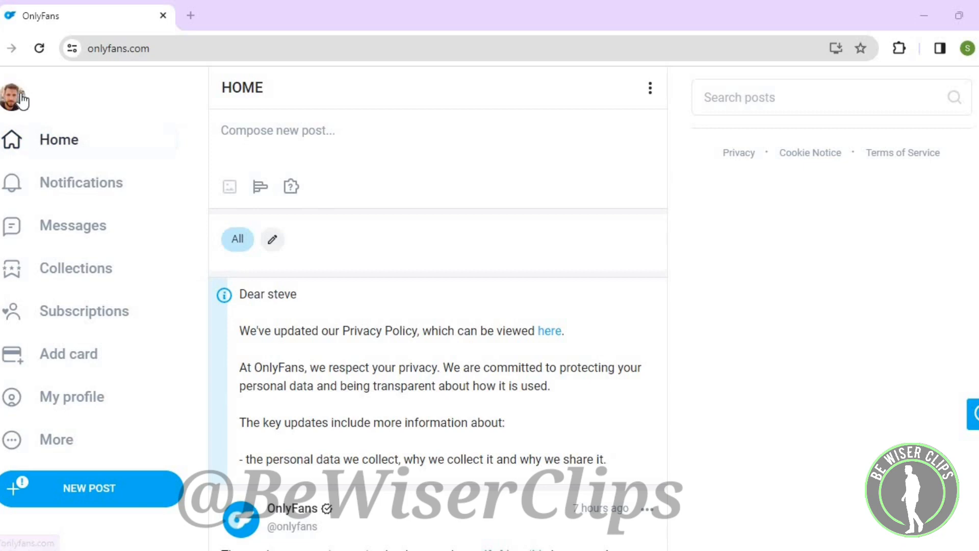
# Enable 'Show subscription offers' in Privacy and safety settings, leaving activity status on.
pyautogui.click(16, 97)
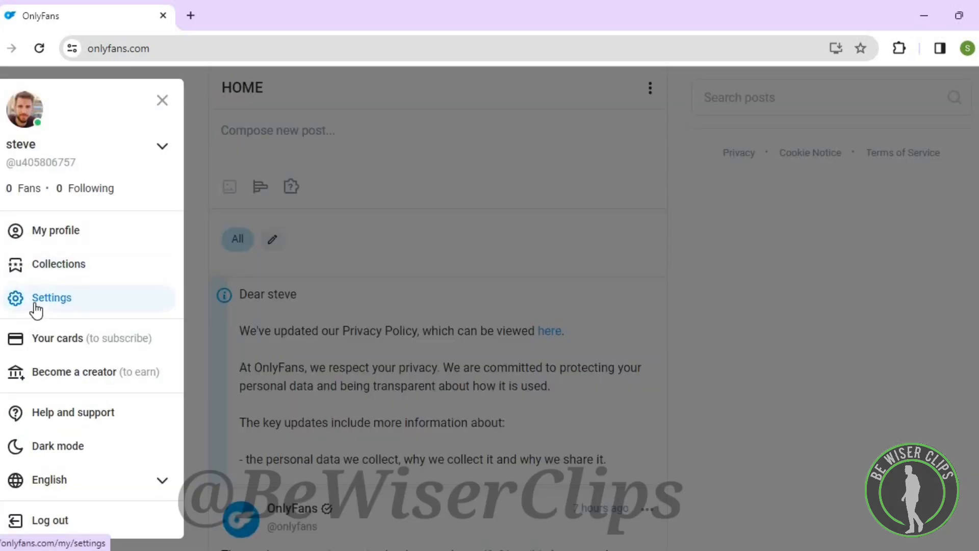
pyautogui.click(51, 297)
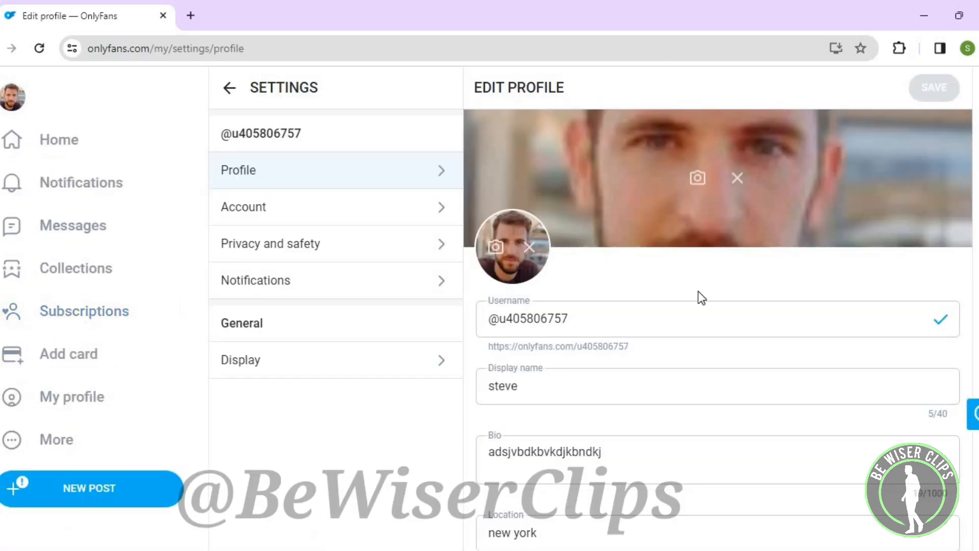
pyautogui.scroll(-3)
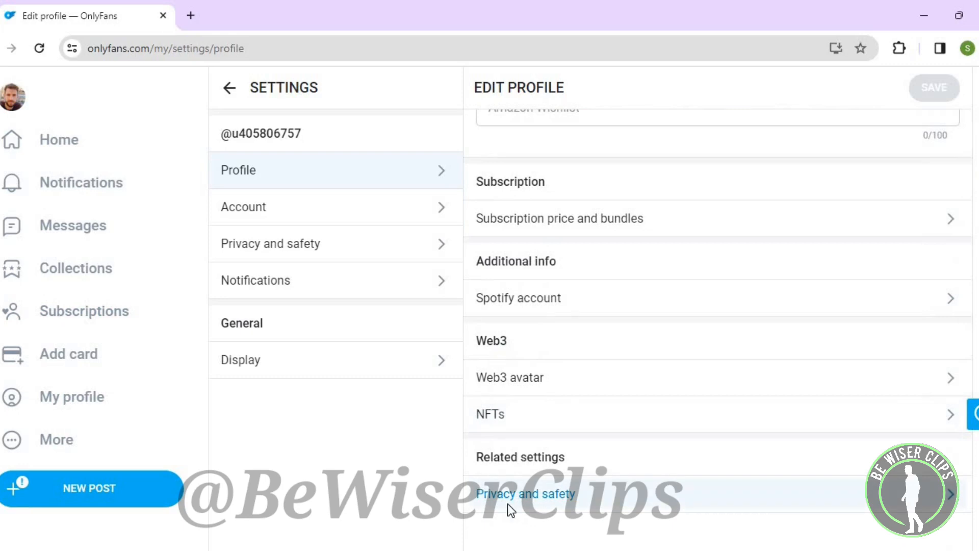
pyautogui.click(525, 494)
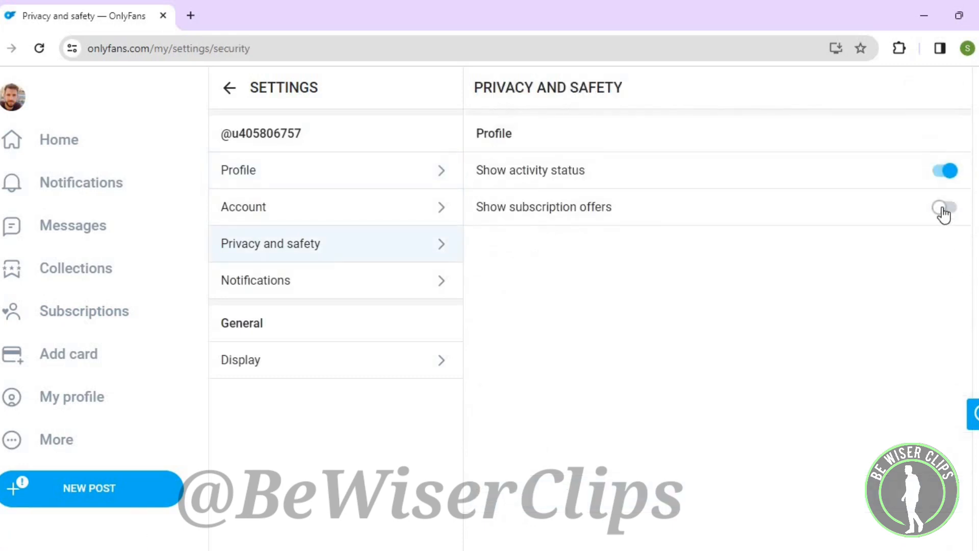
pyautogui.click(944, 206)
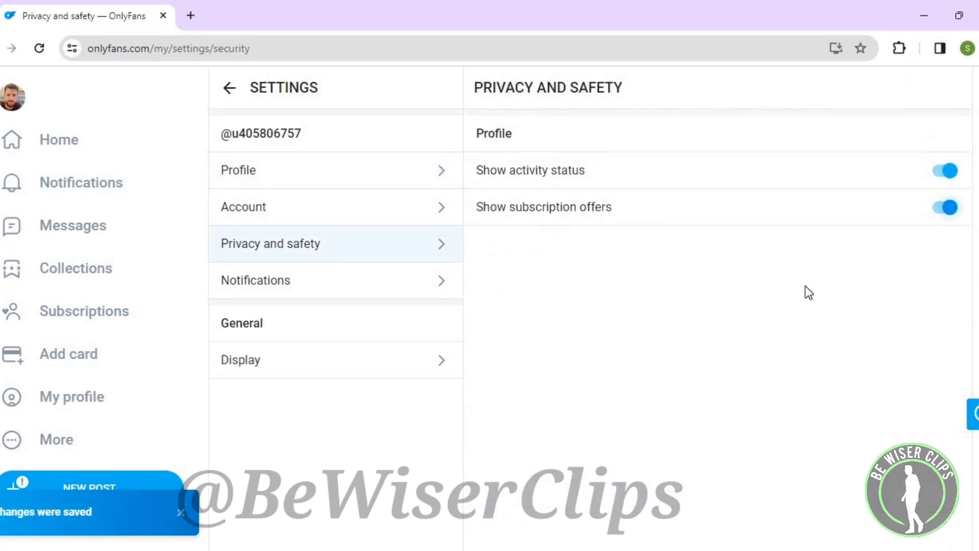